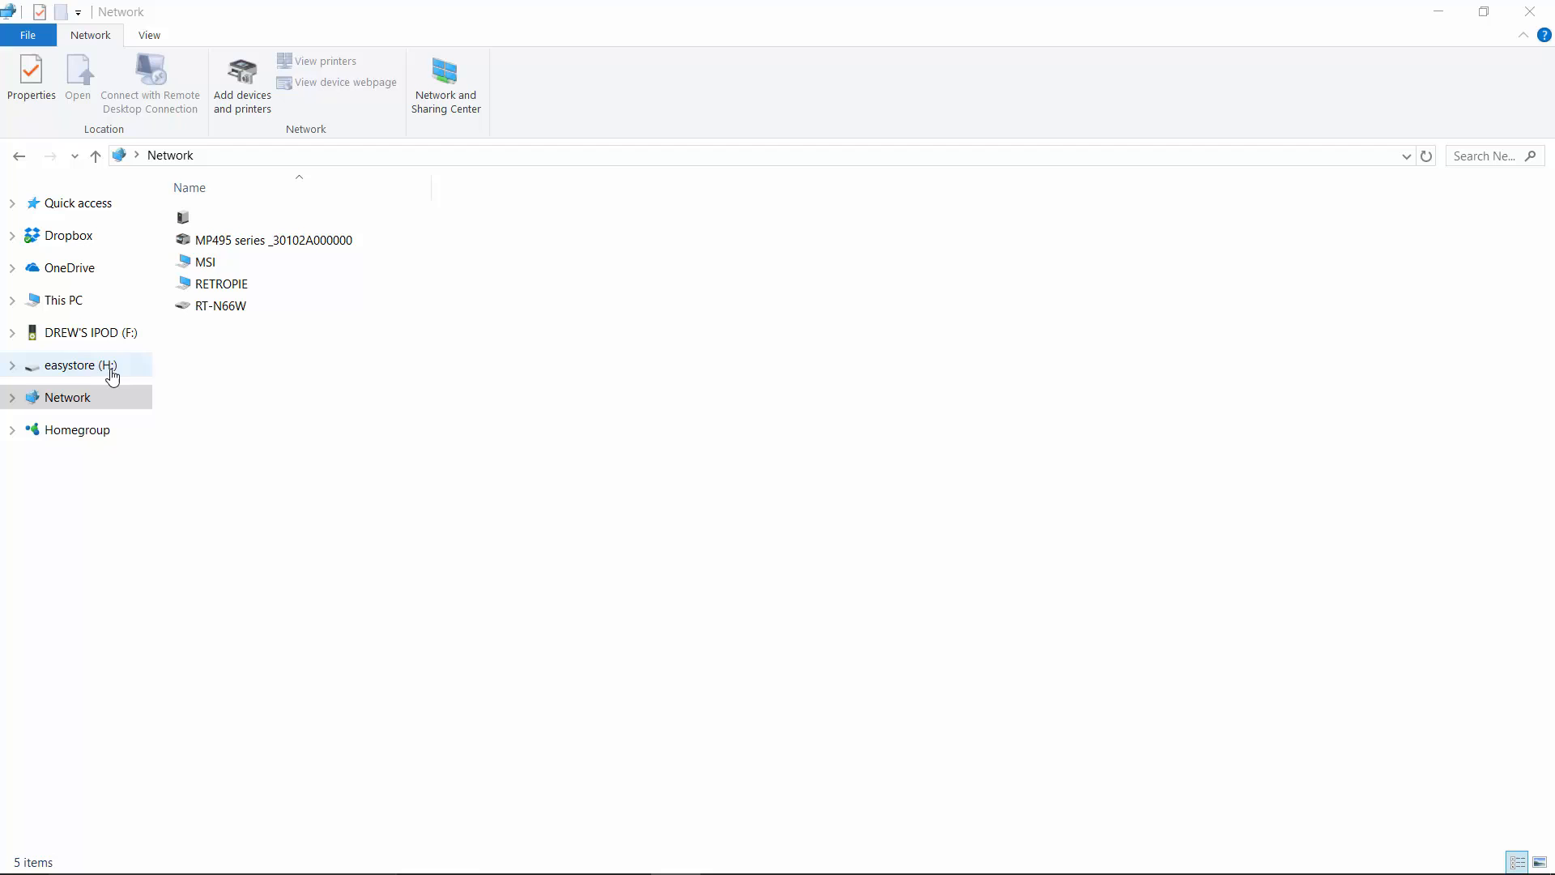
# Review the easystore (H:) properties showing NTFS, 3.63 TB, then close them.
pyautogui.click(31, 80)
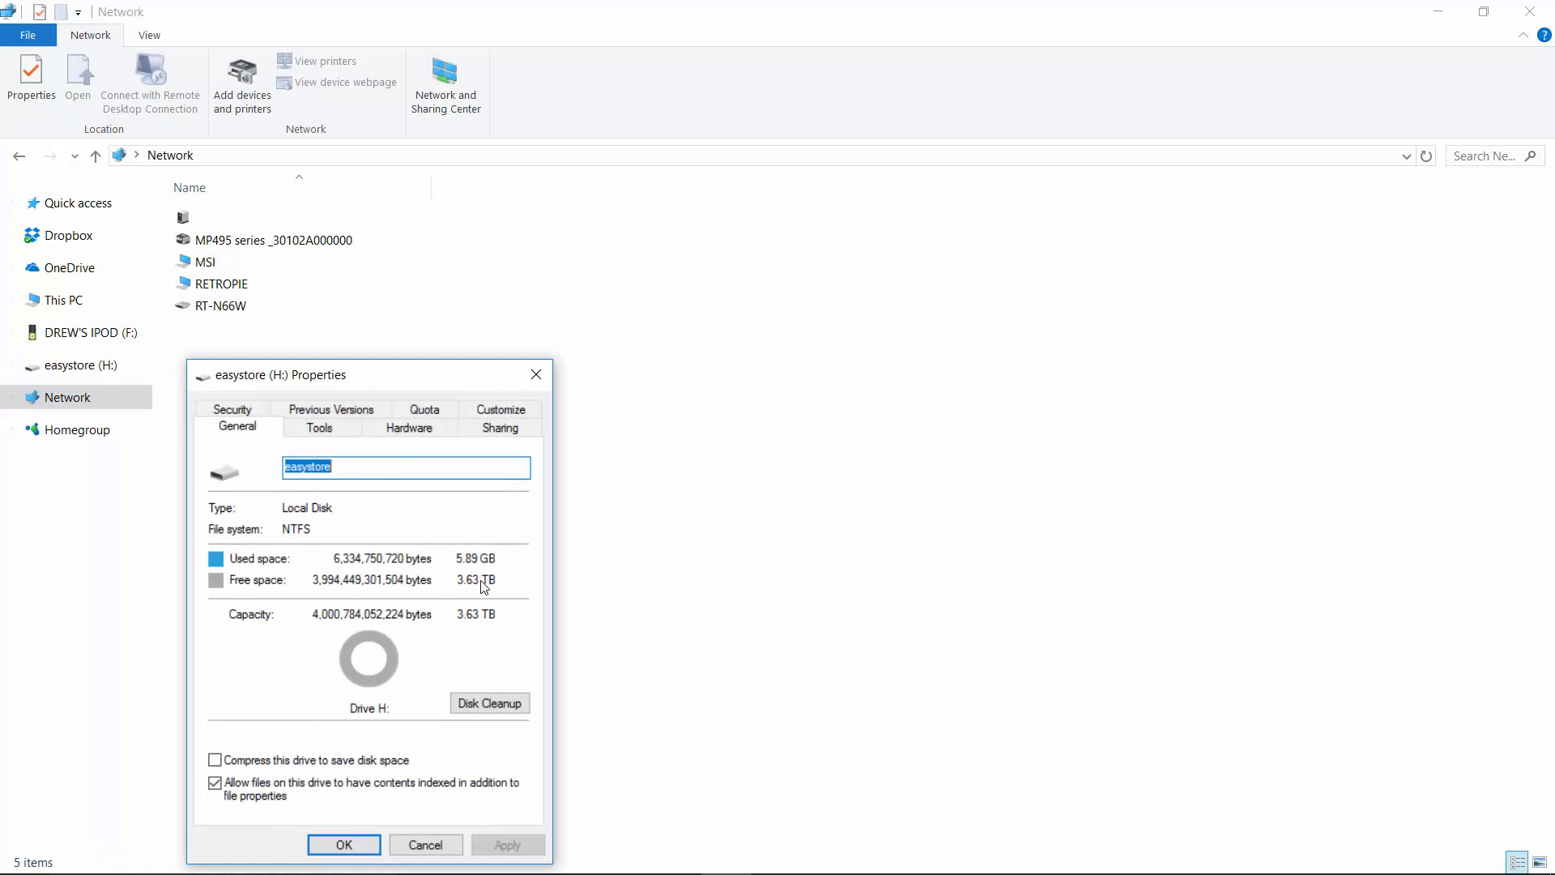
pyautogui.click(426, 844)
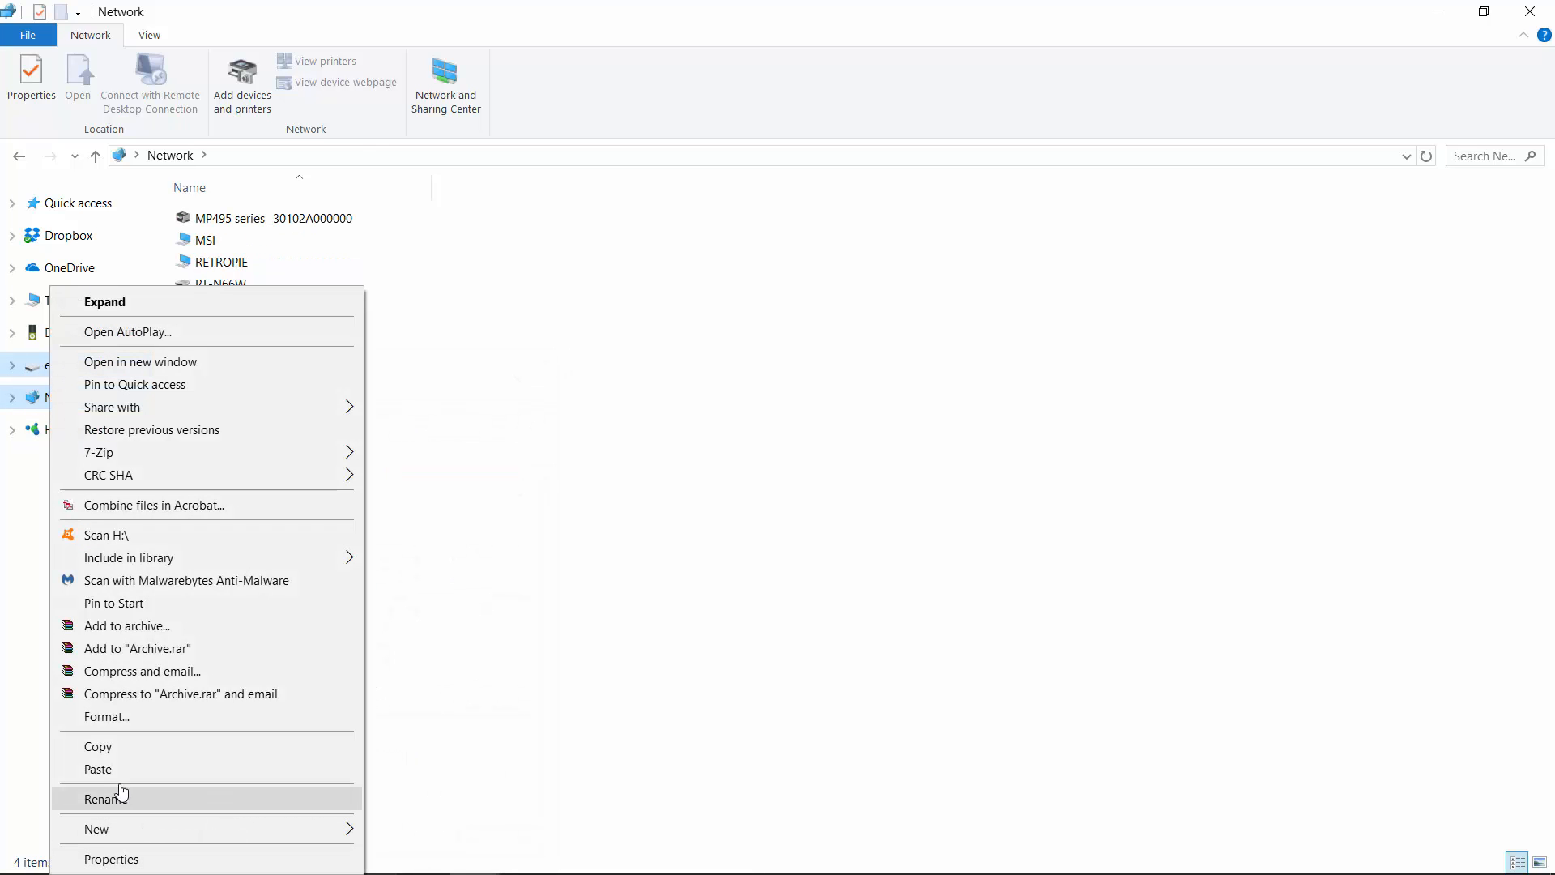
# Quick-format easystore (H:) as NTFS, confirm the erase warning and acknowledge completion.
pyautogui.click(107, 716)
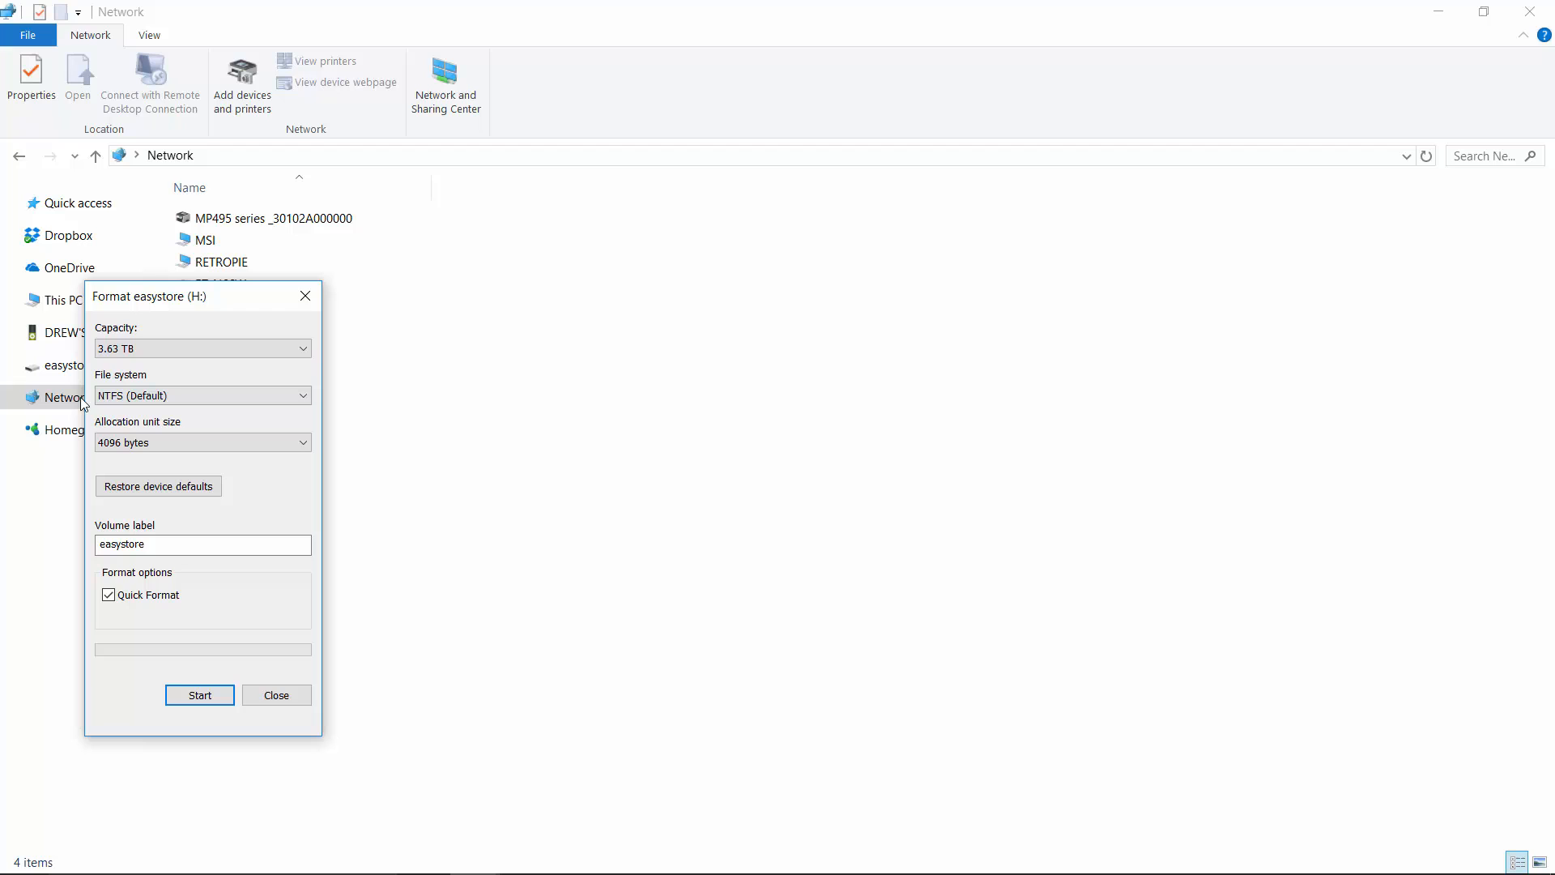
pyautogui.click(203, 395)
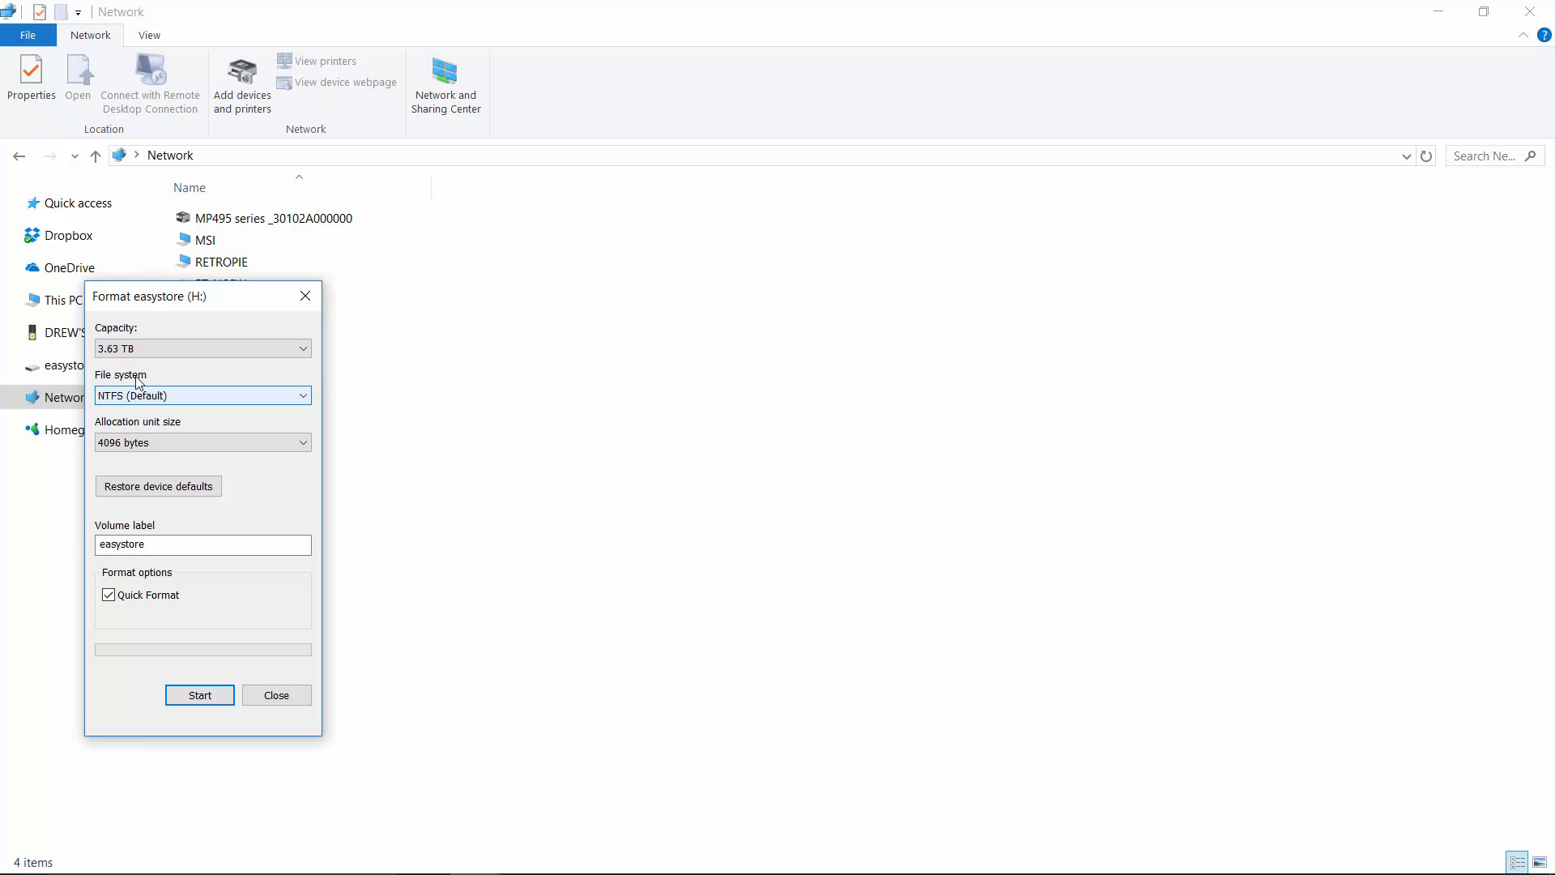
pyautogui.click(198, 695)
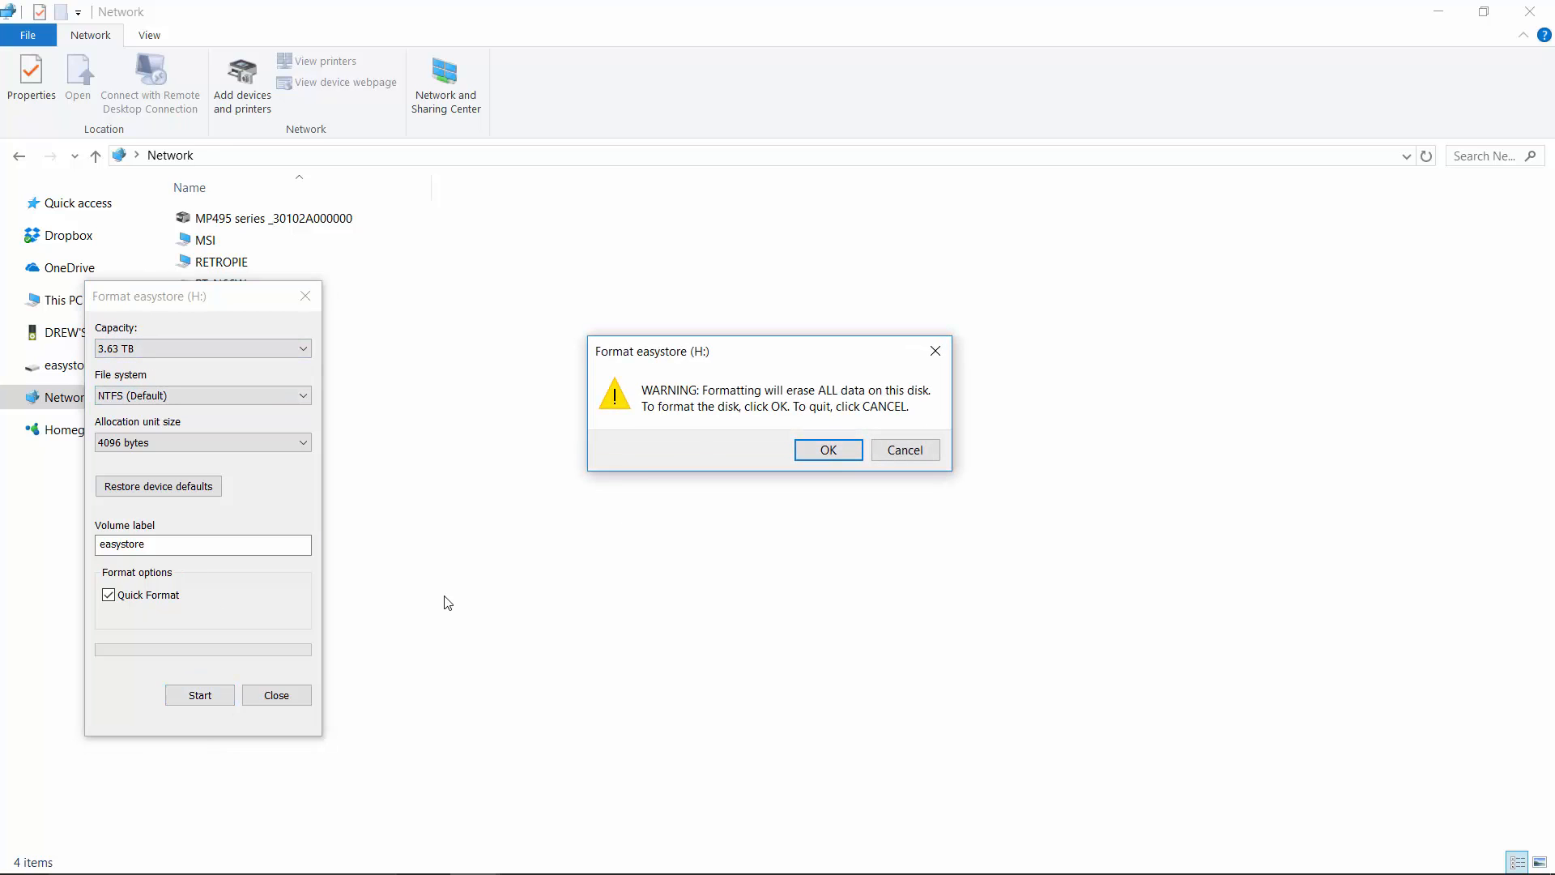
pyautogui.click(828, 449)
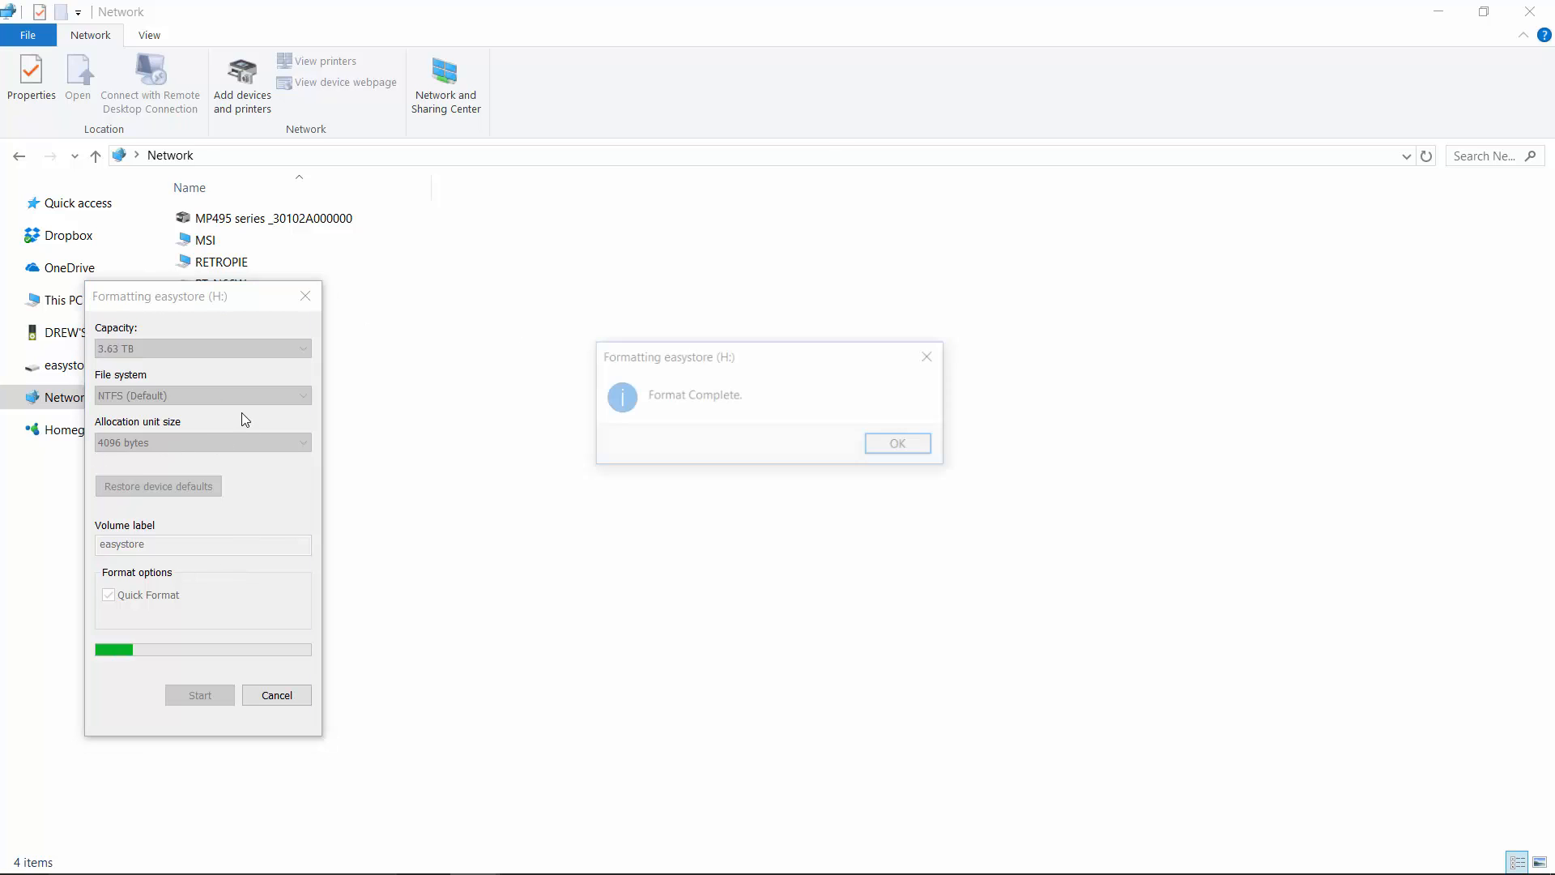
pyautogui.click(896, 443)
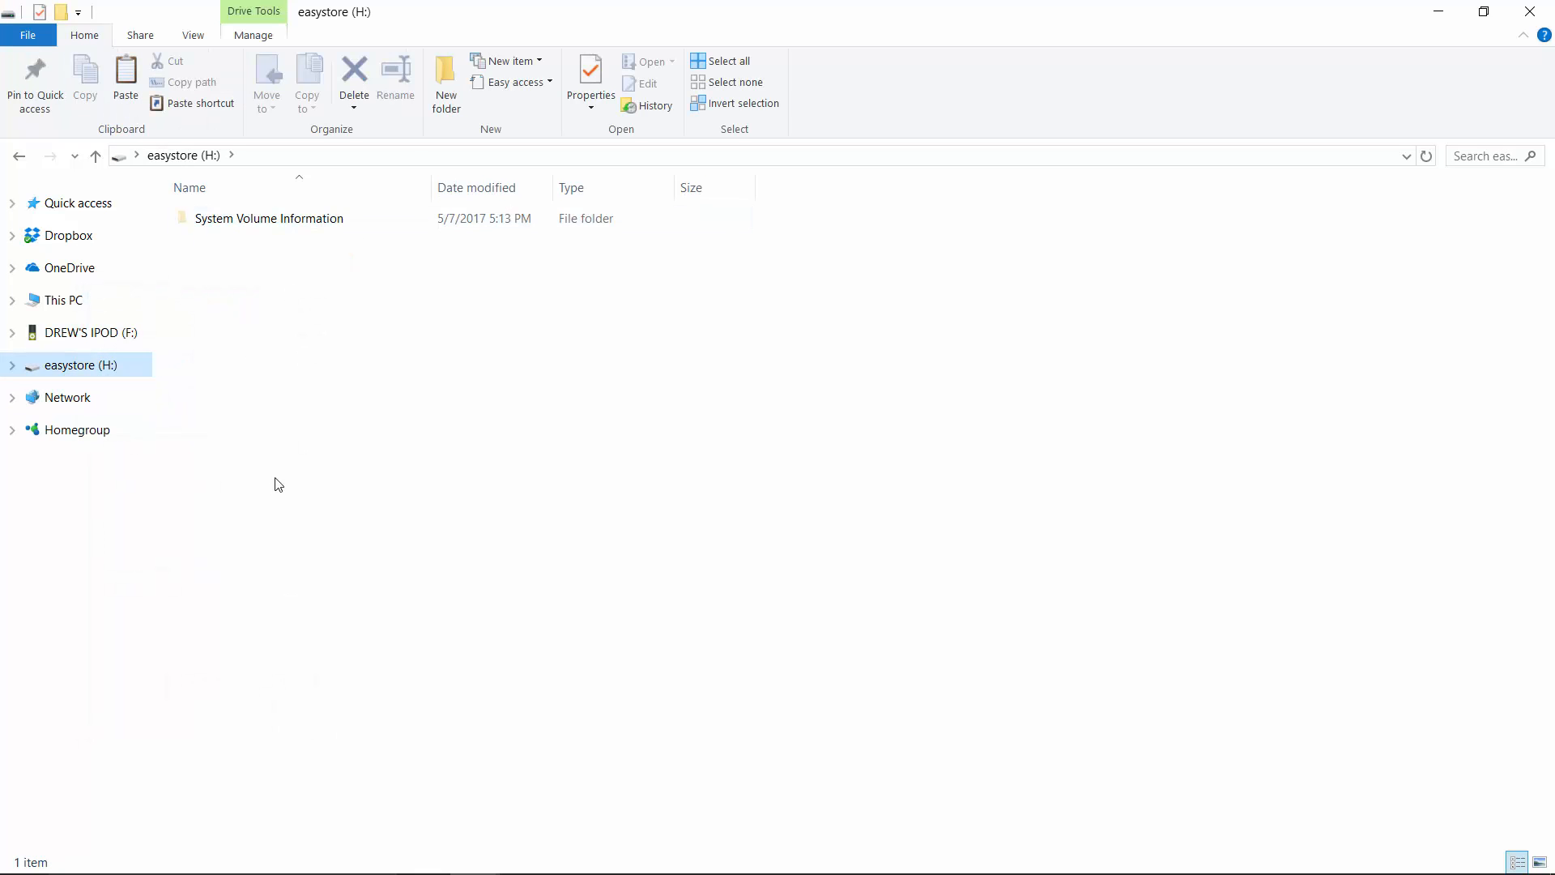
# Create a new folder named piroms on the easystore (H:) drive.
pyautogui.rightClick(277, 484)
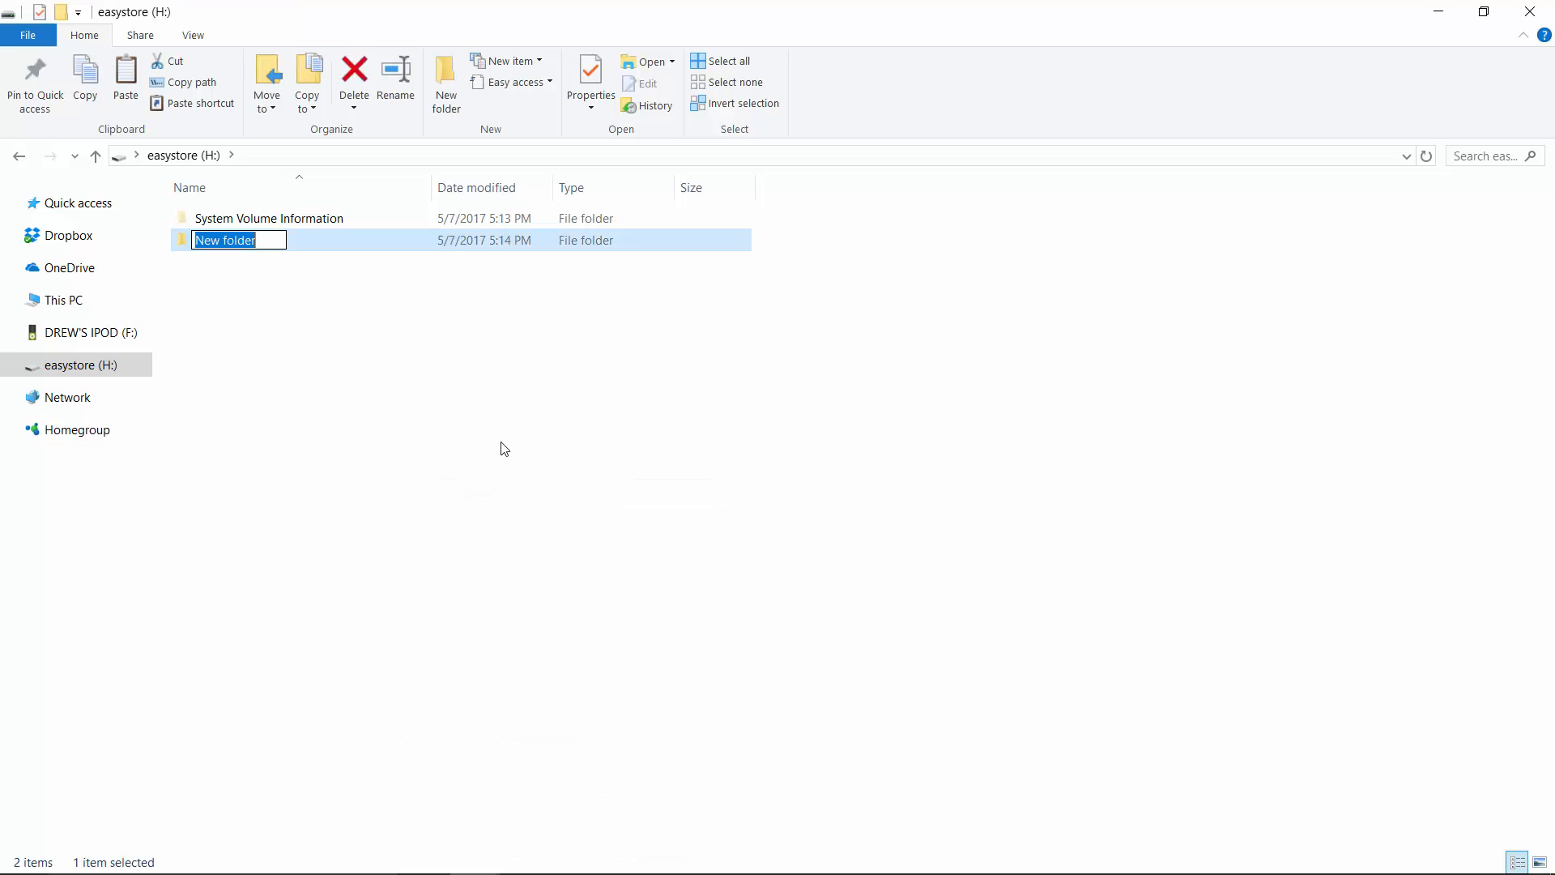
pyautogui.write('piroms')
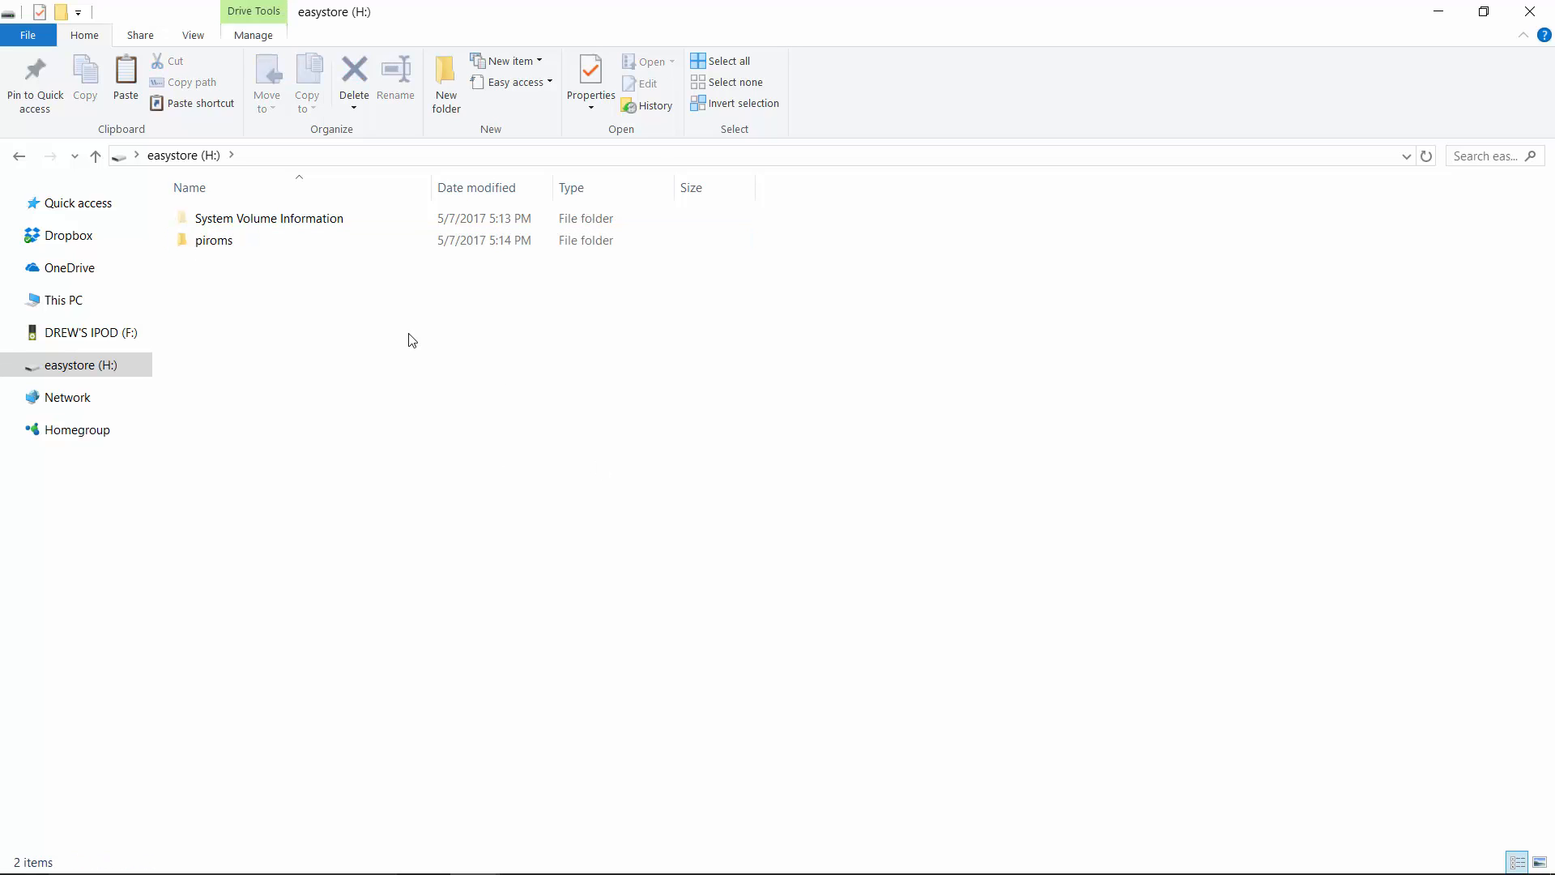
pyautogui.moveTo(214, 240)
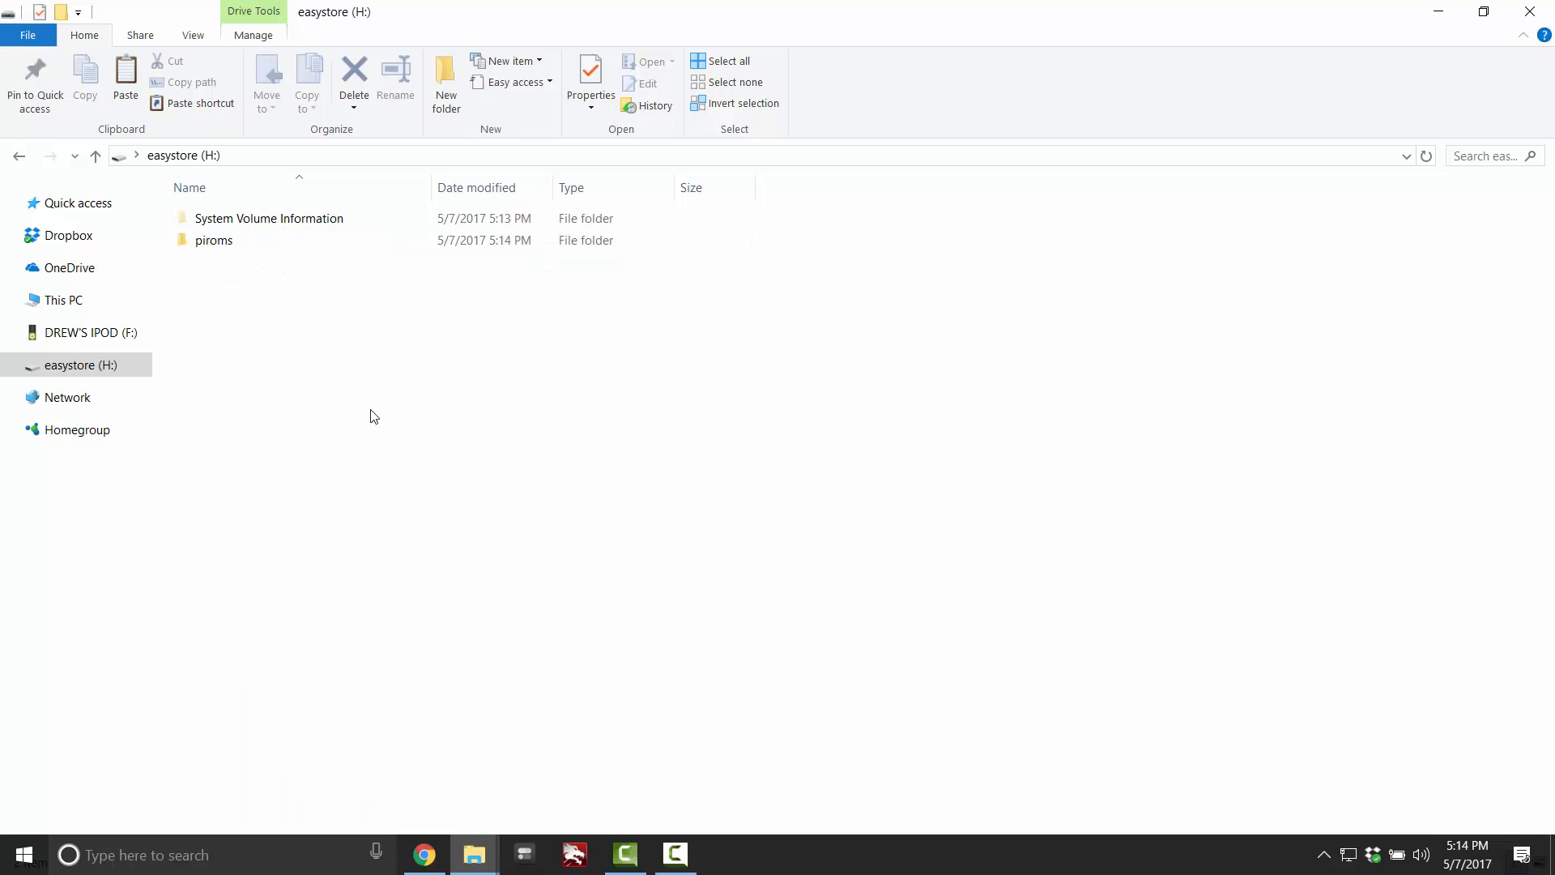
pyautogui.moveTo(473, 854)
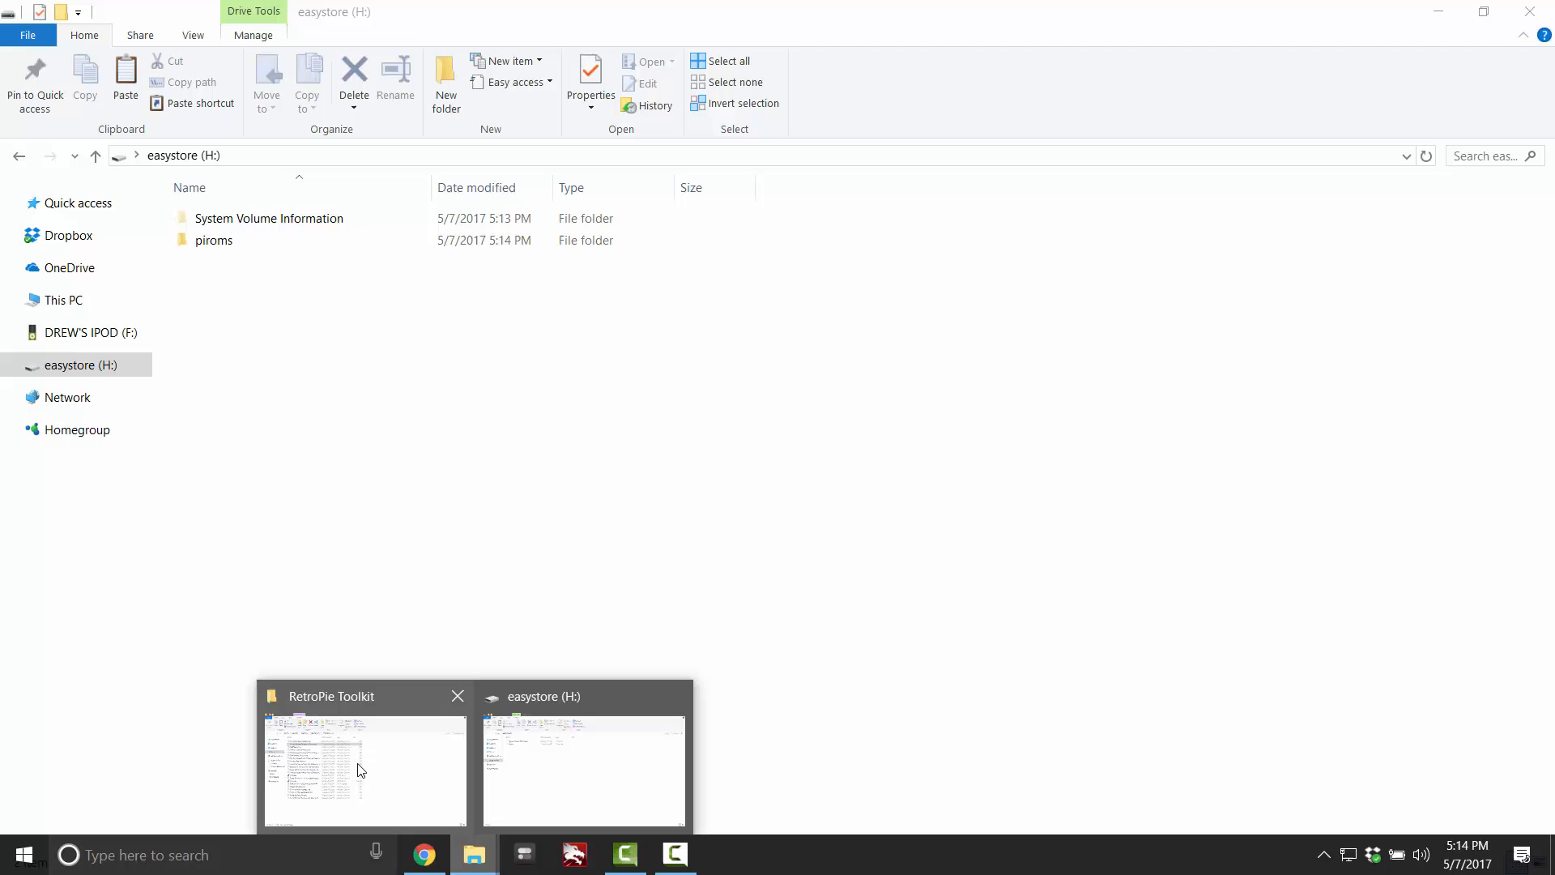
# Switch to the RetroPie Toolkit folder window on the Data (D:) drive.
pyautogui.click(364, 771)
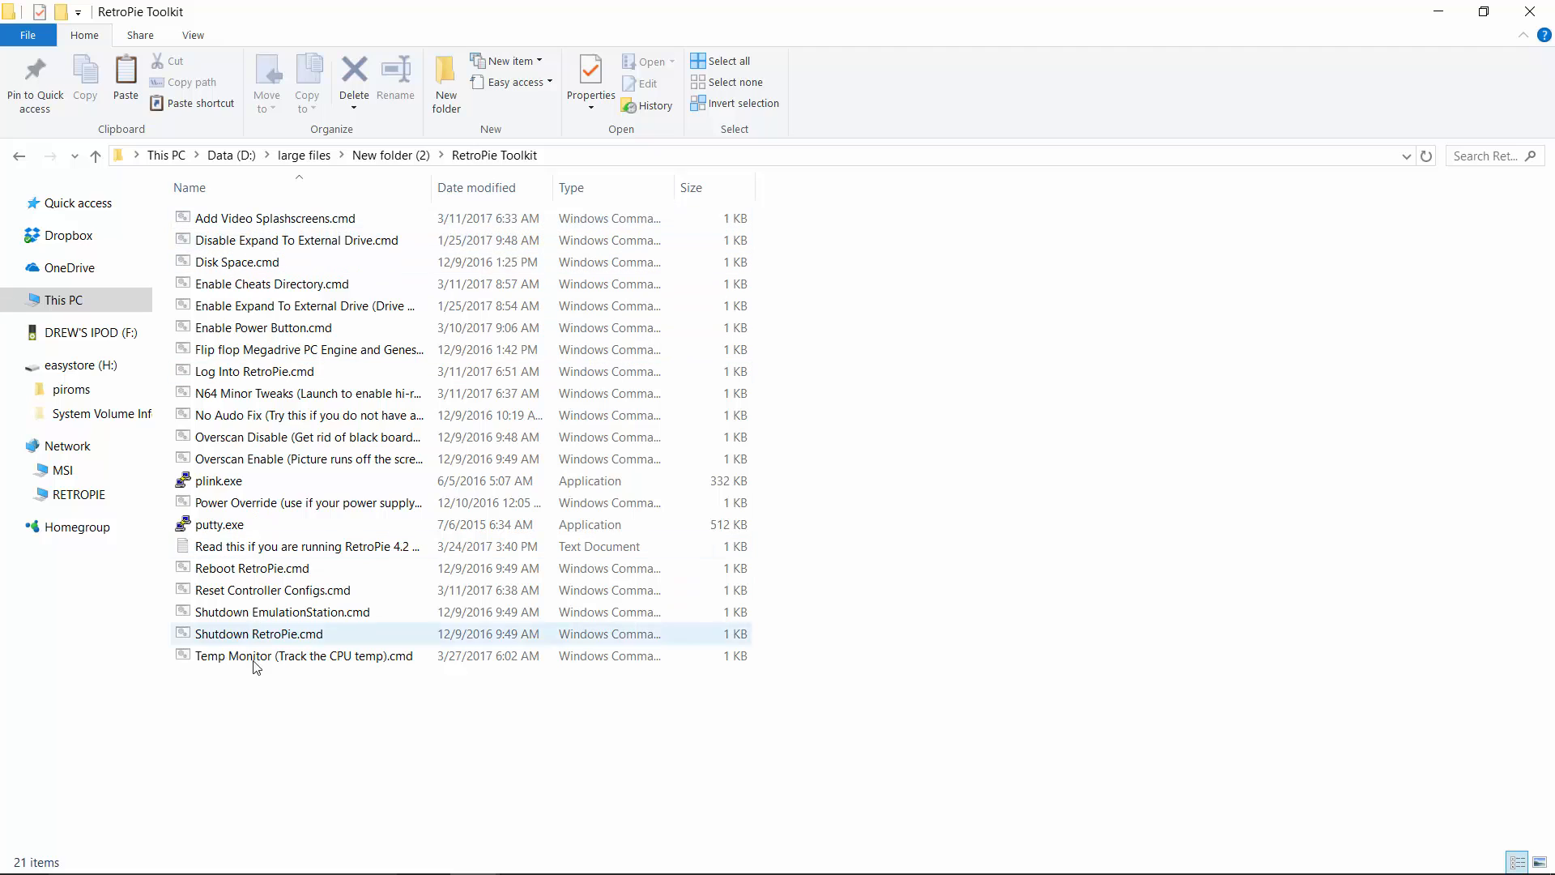
pyautogui.click(471, 726)
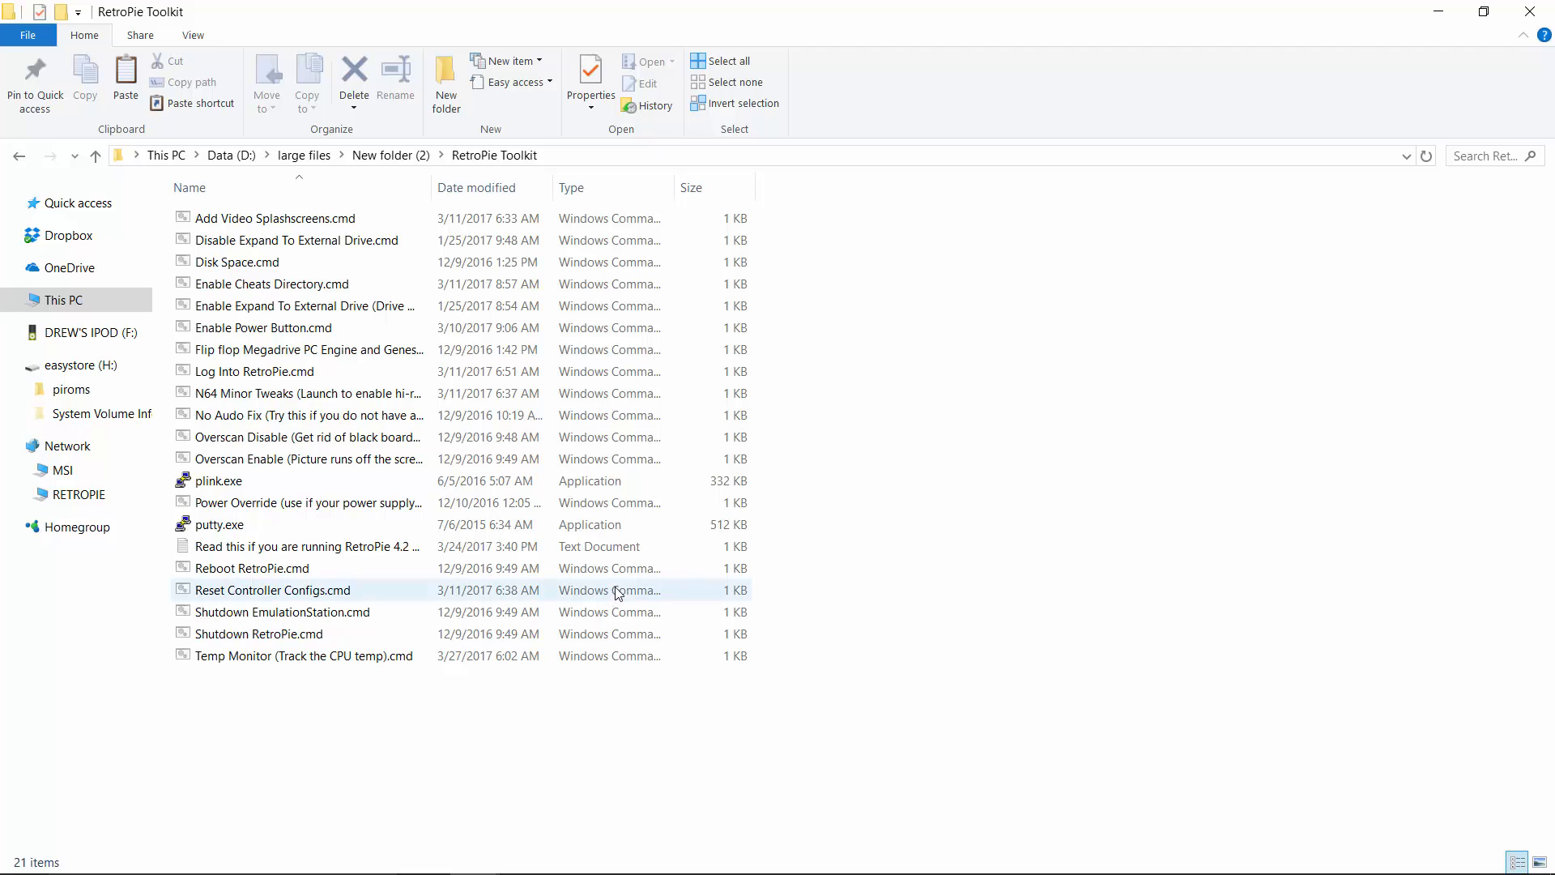
# Select the Enable Expand To External Drive .cmd script in the RetroPie Toolkit list.
pyautogui.click(308, 306)
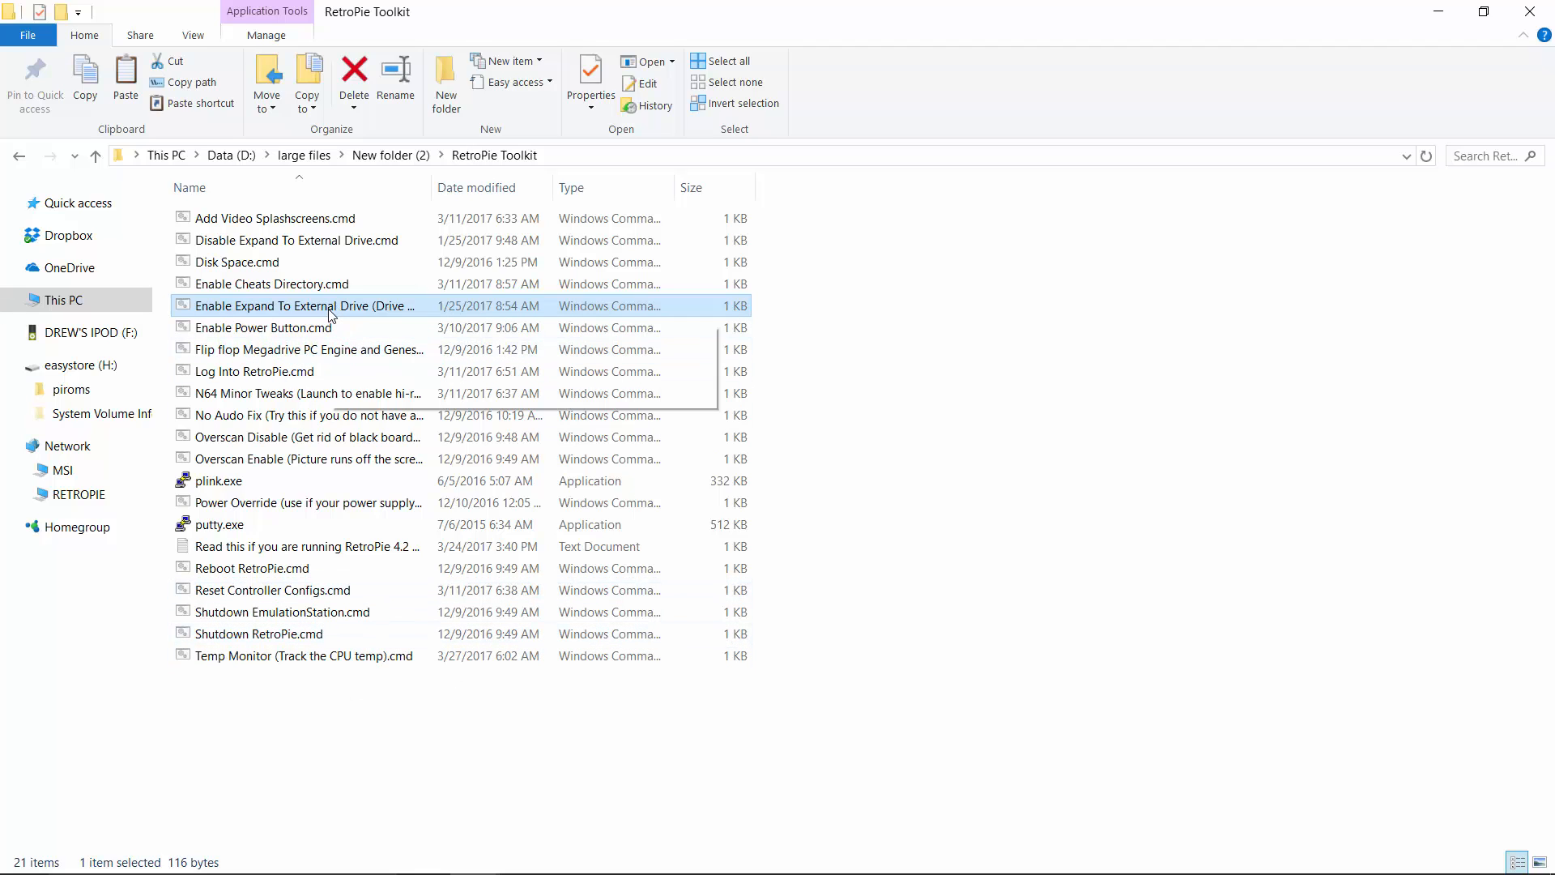
pyautogui.moveTo(356, 431)
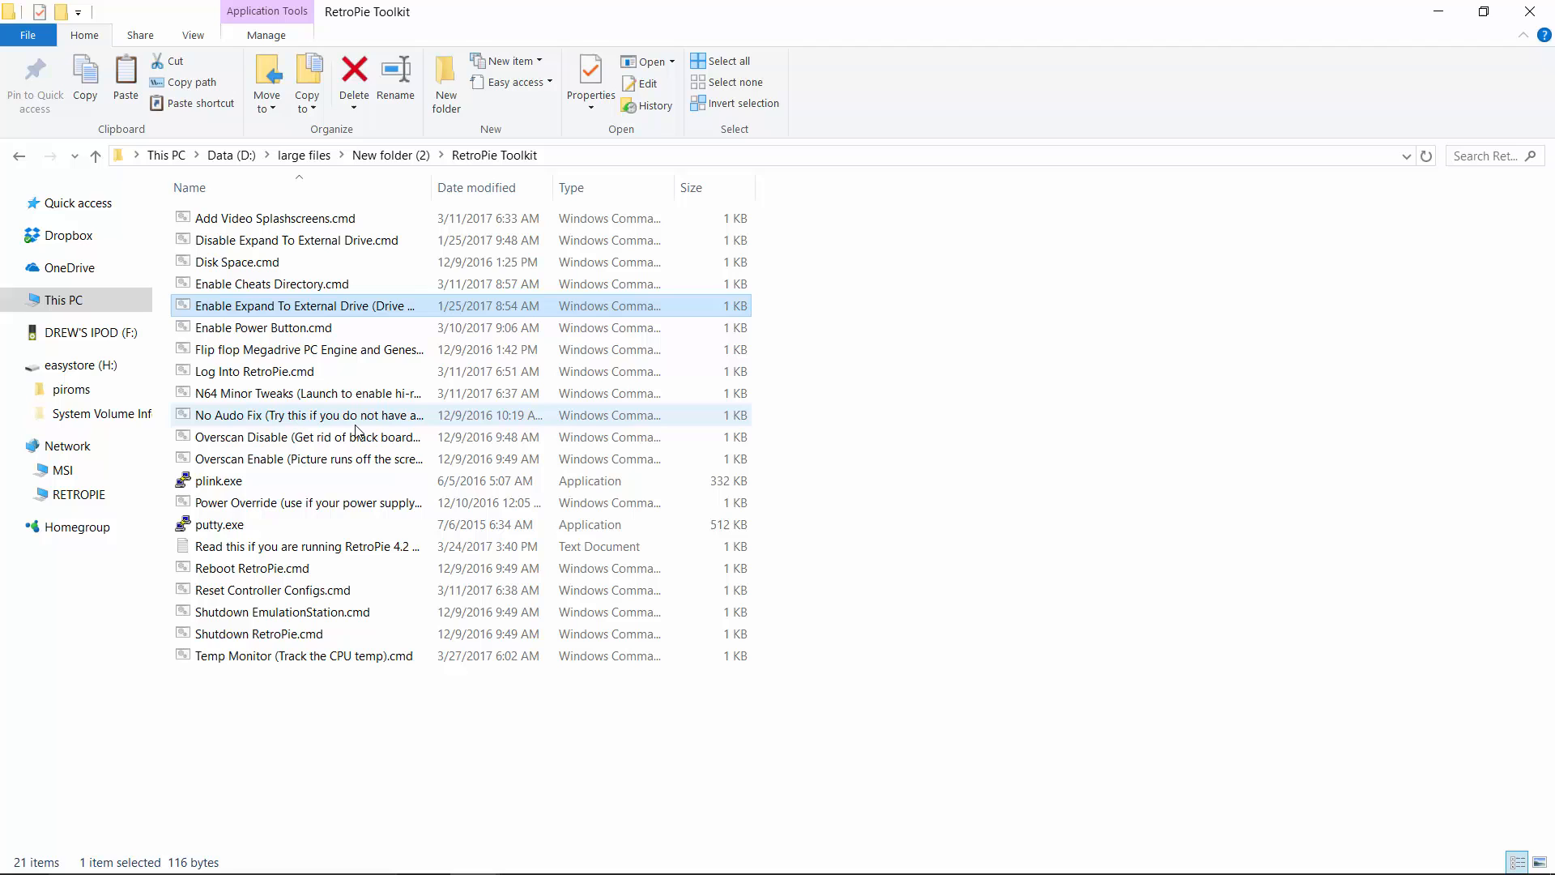
pyautogui.moveTo(282, 392)
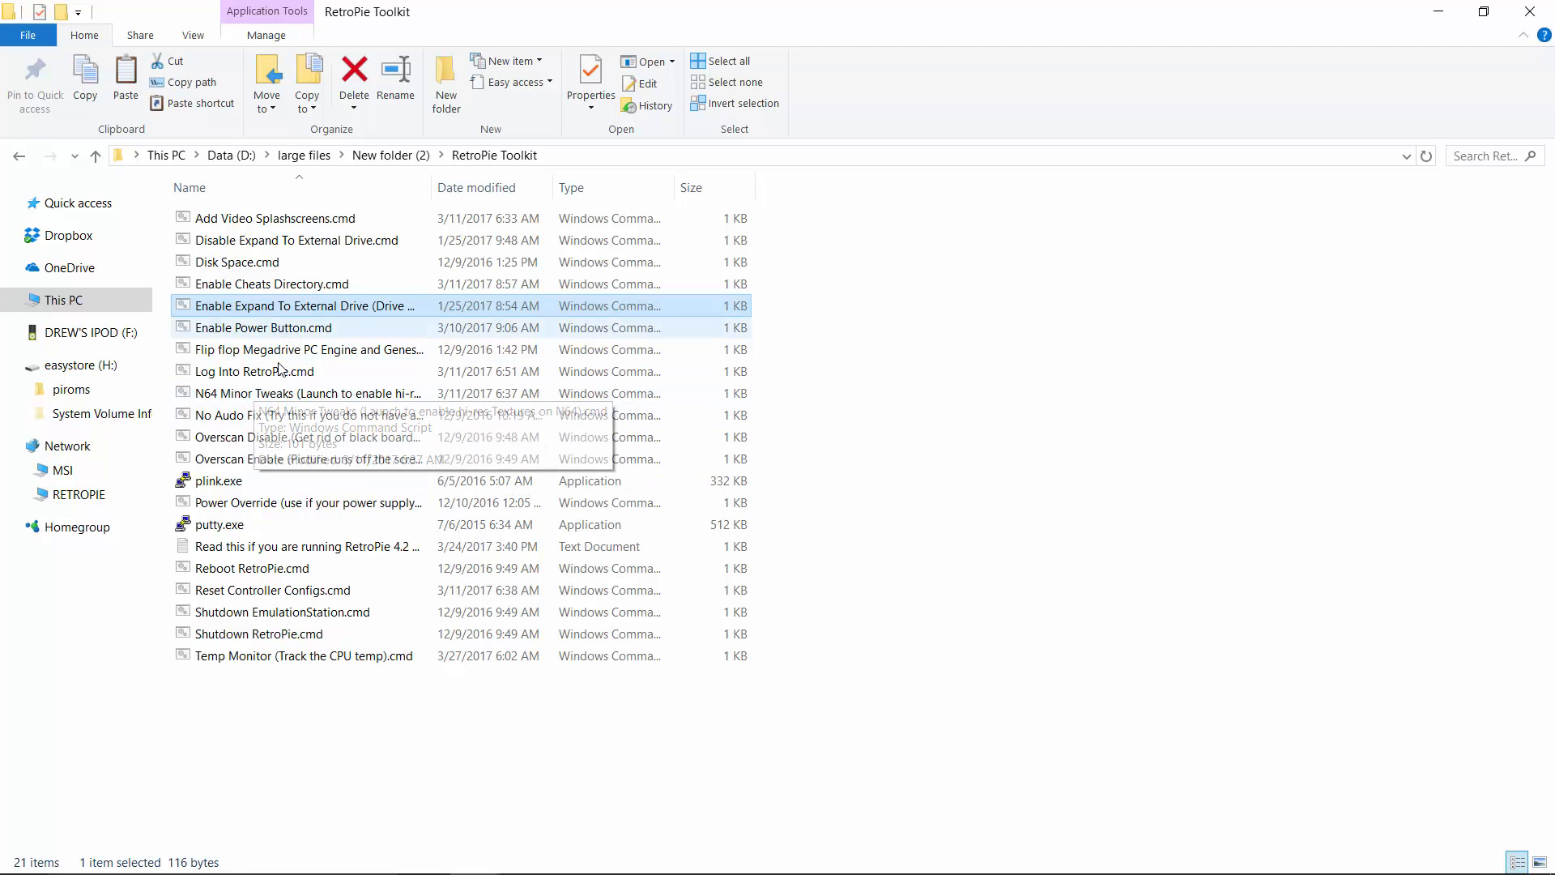
pyautogui.moveTo(346, 350)
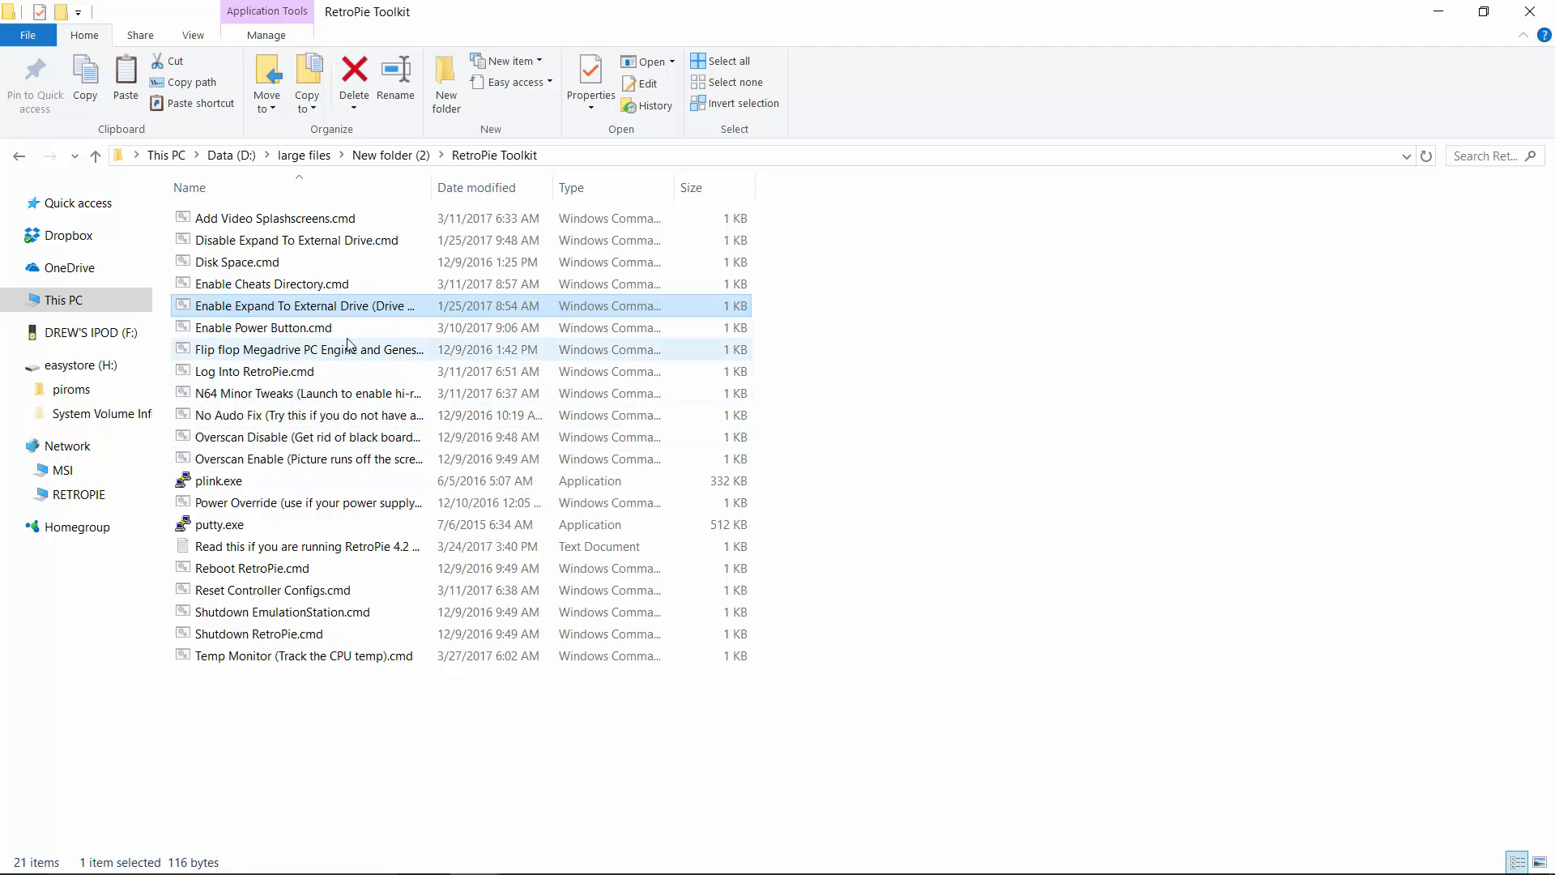
pyautogui.moveTo(342, 316)
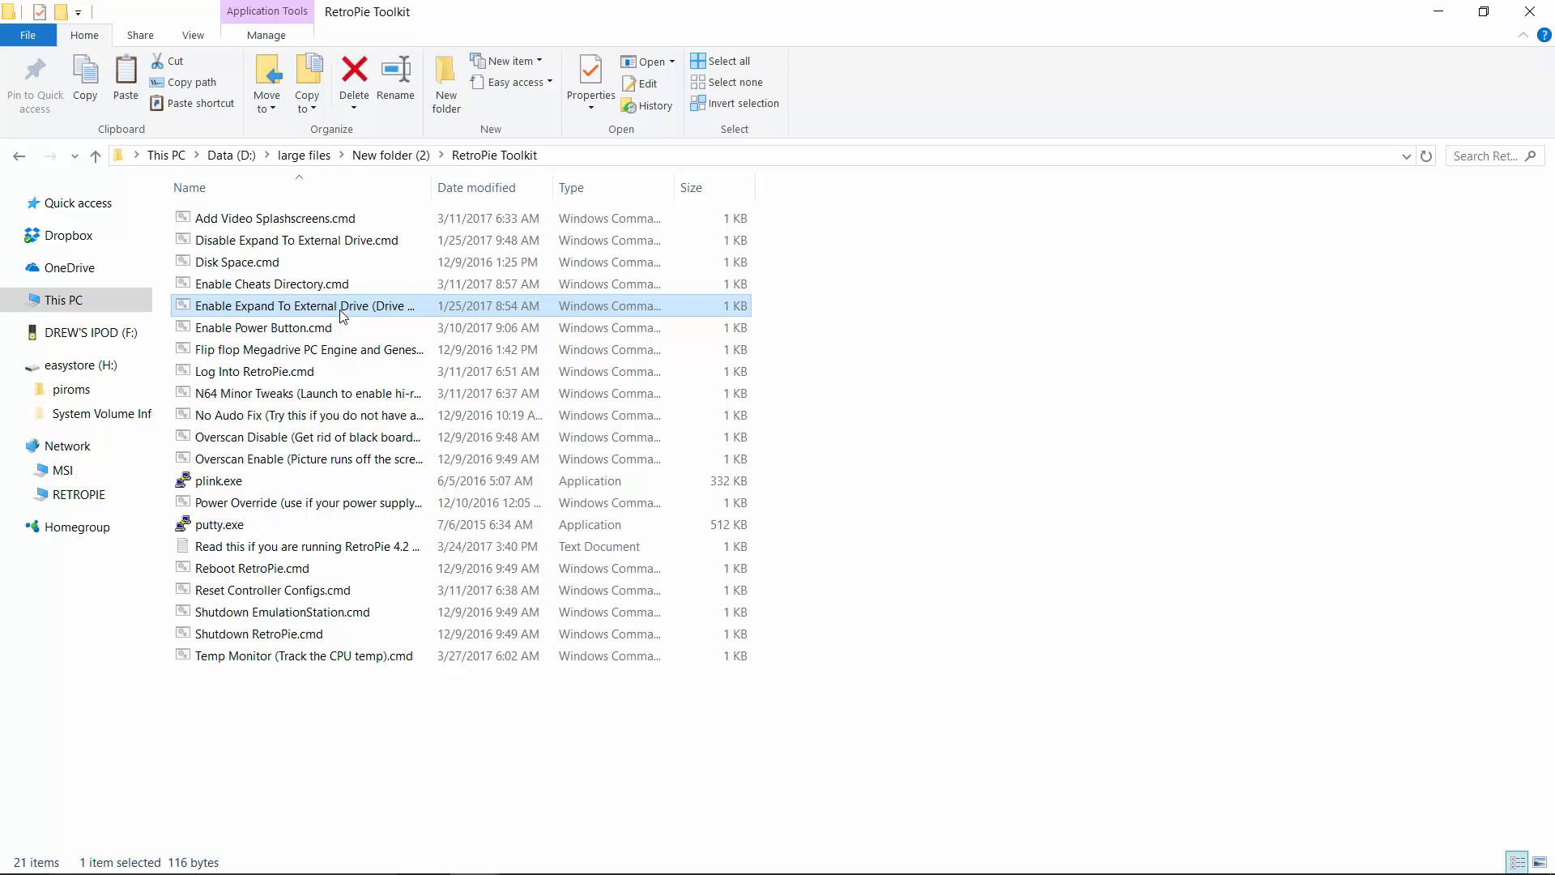
pyautogui.moveTo(385, 701)
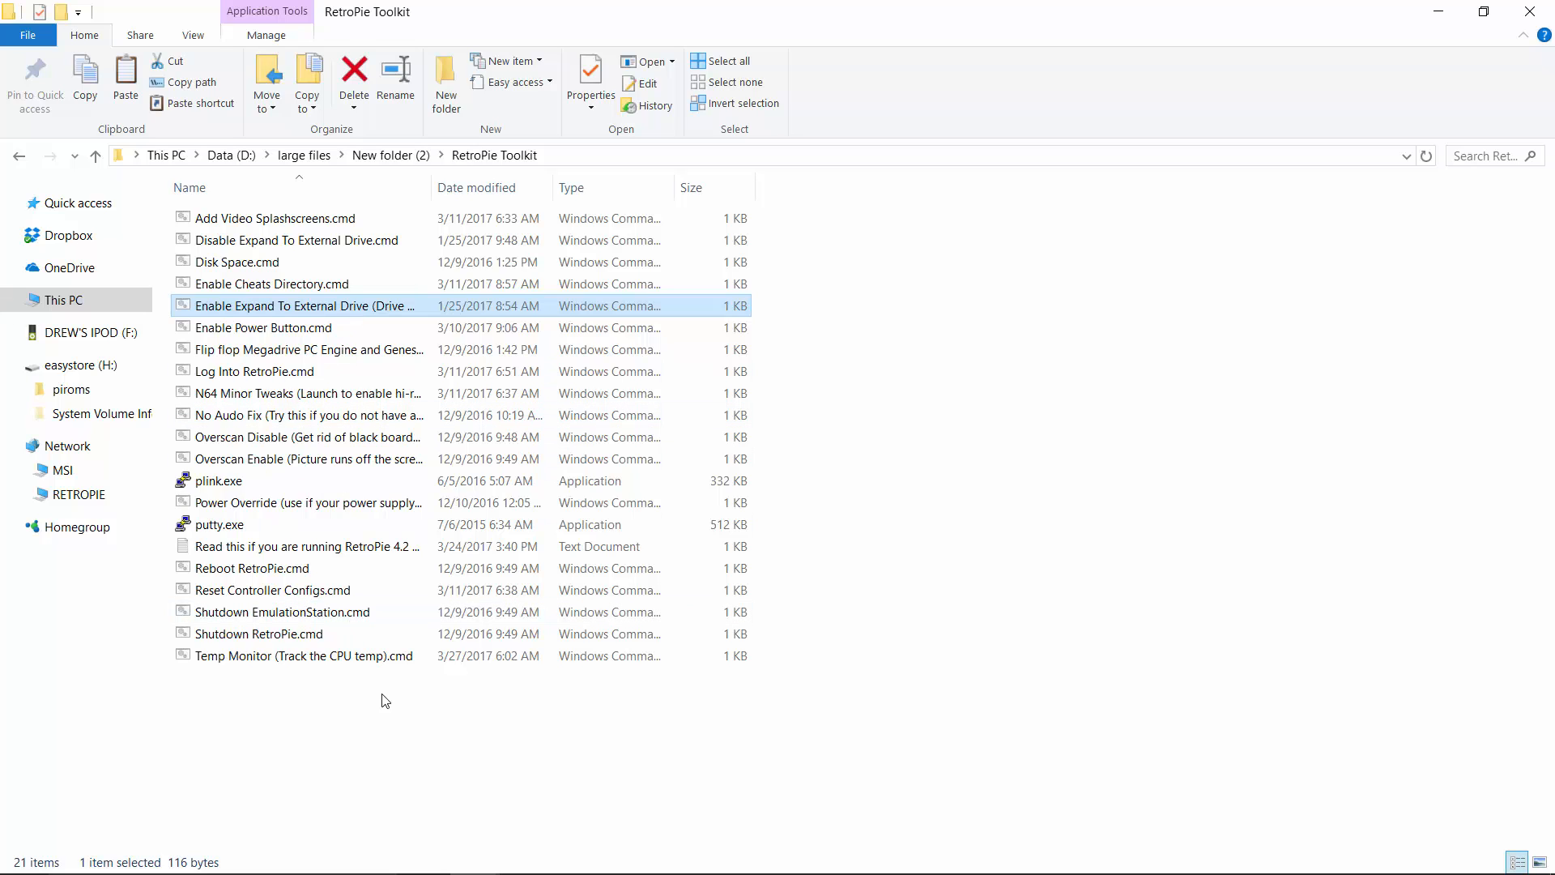